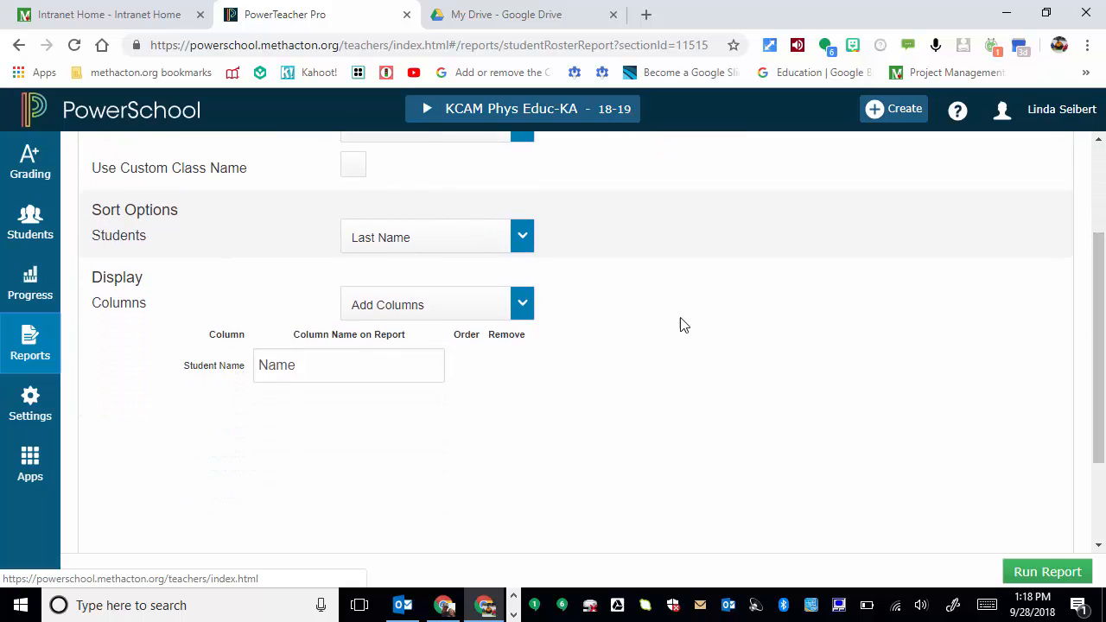
Add blank columns after Student Name from the Add Columns list.
click(522, 304)
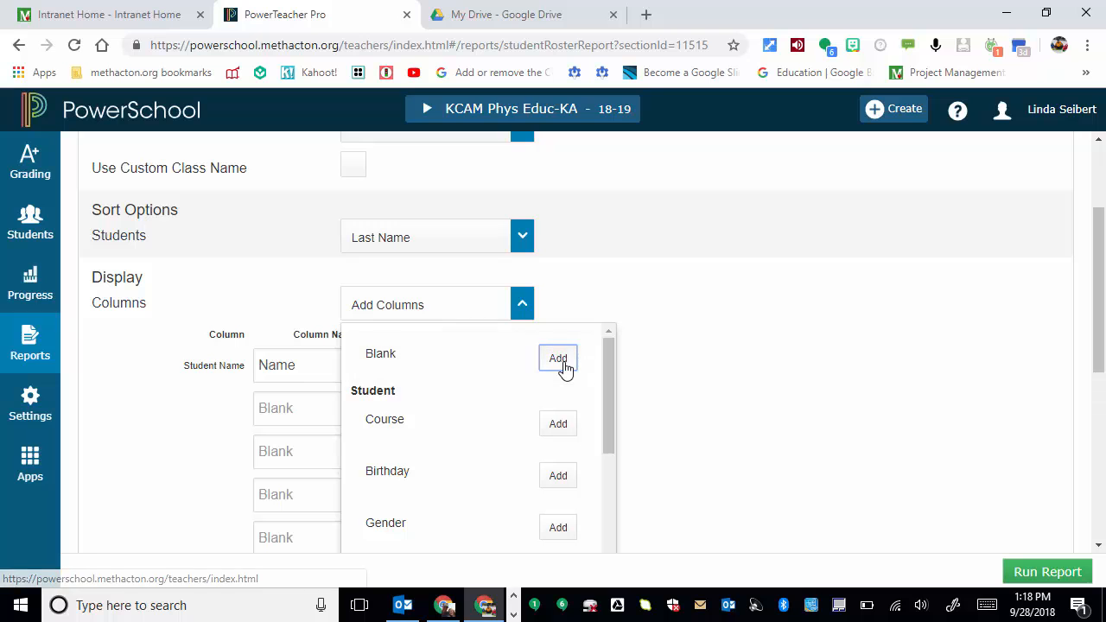
click(1048, 570)
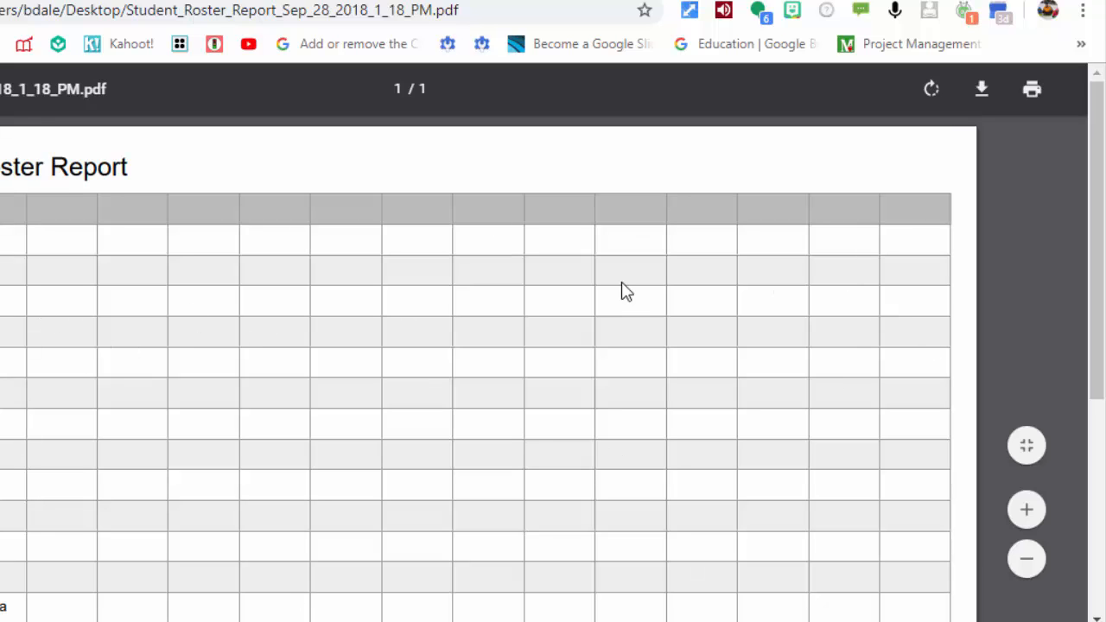